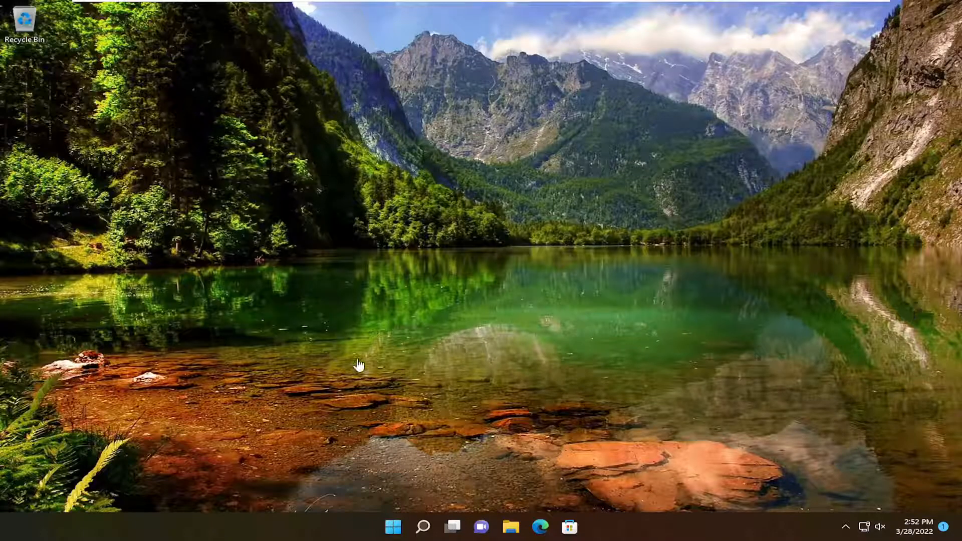
Step: Launch Registry Editor from Windows Search by searching 'registry Editor' / regedit
left_click(423, 526)
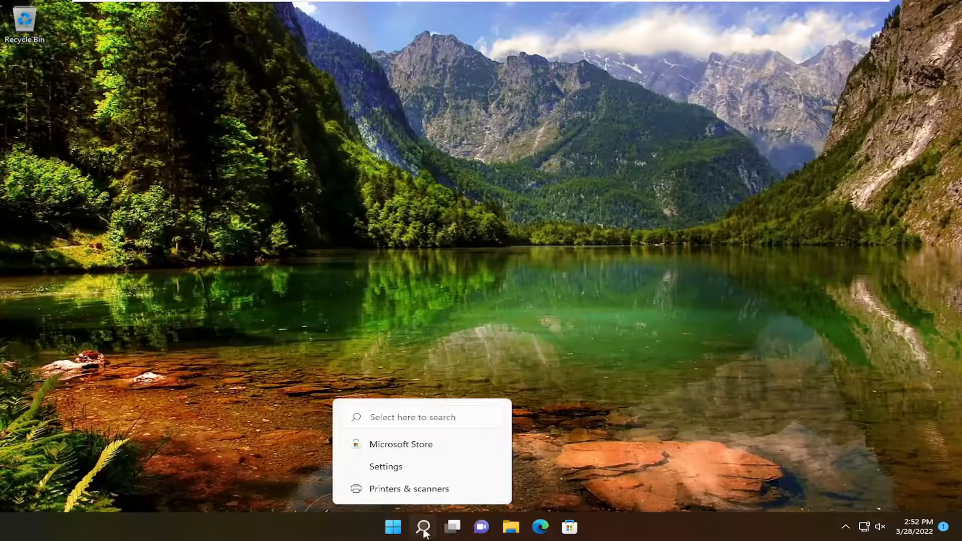
type("registry Editor")
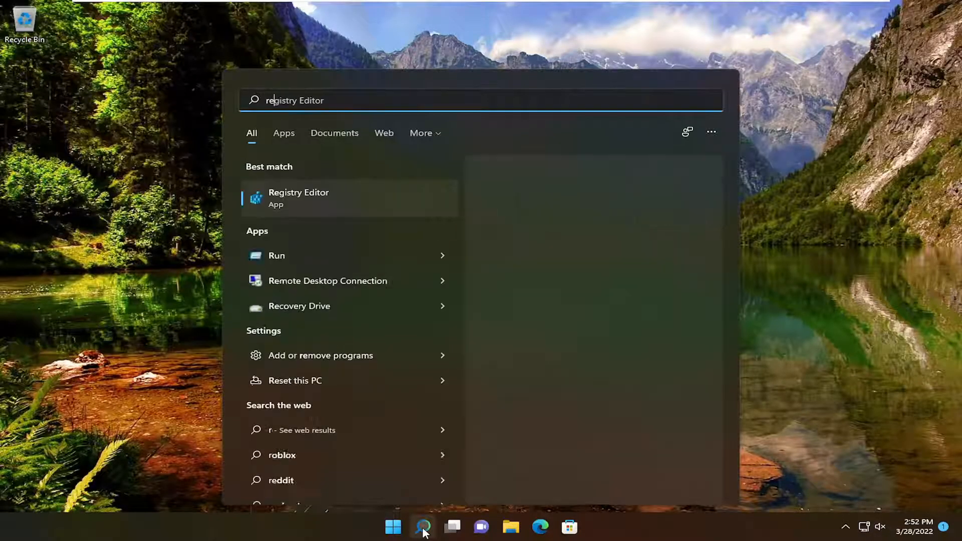
type("regedit")
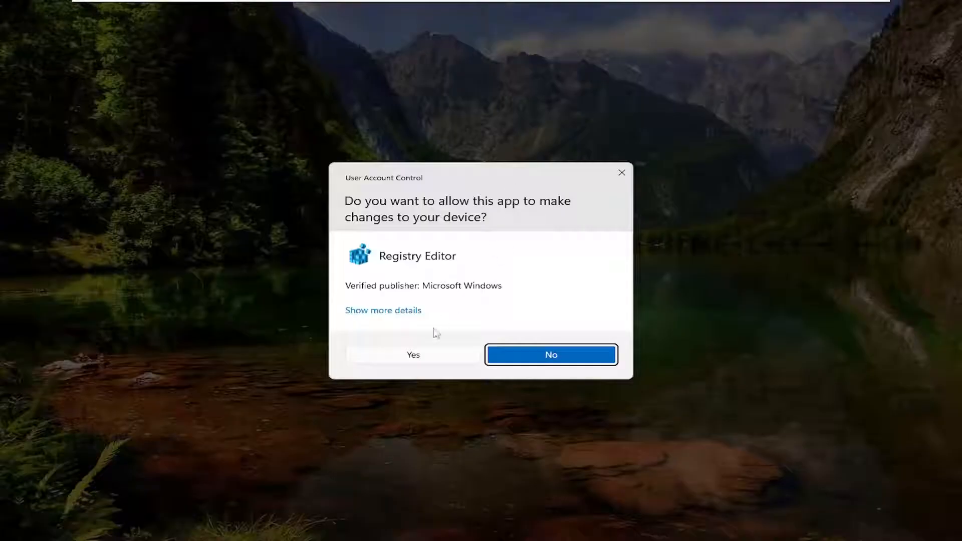
Step: Allow Registry Editor to run, select Computer, and cancel the Export dialog
left_click(412, 354)
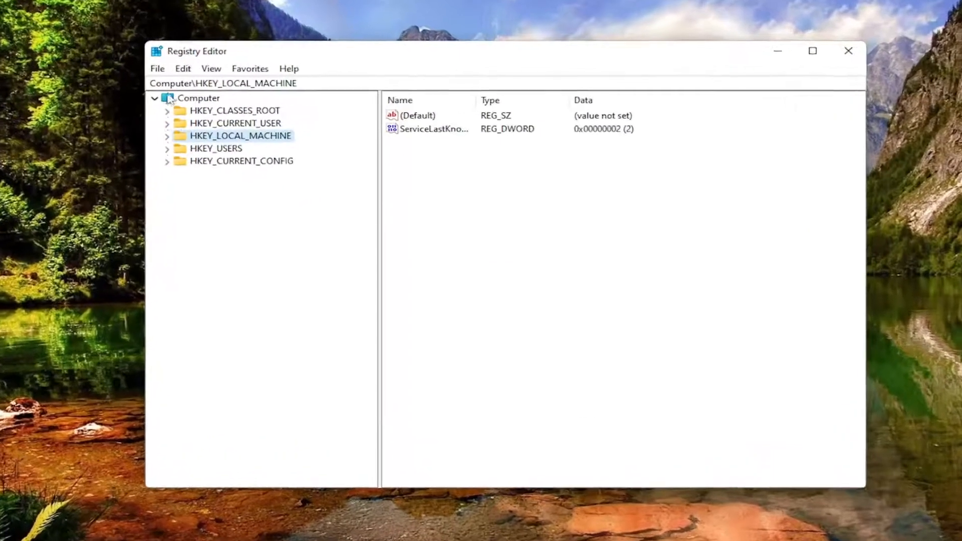
left_click(201, 98)
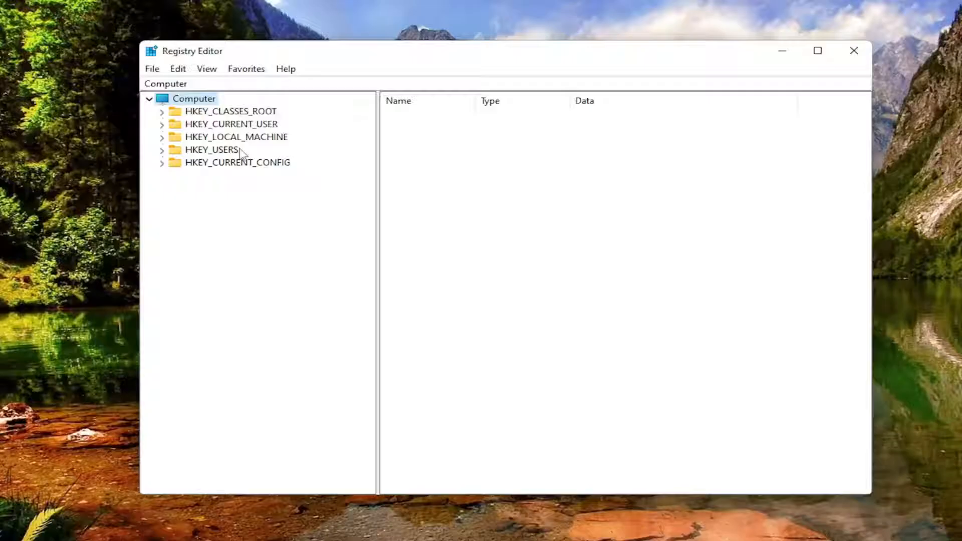
mouse_move(279, 18)
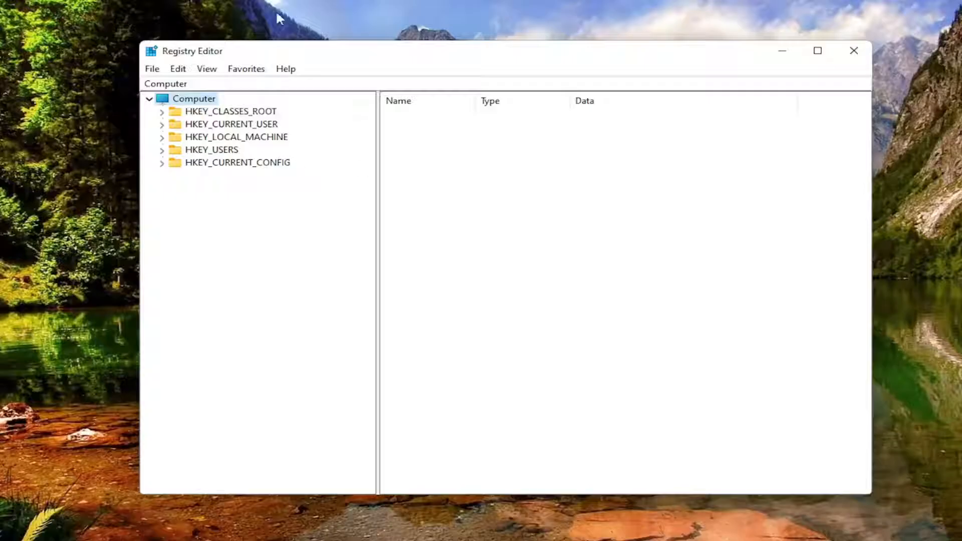
left_click(151, 69)
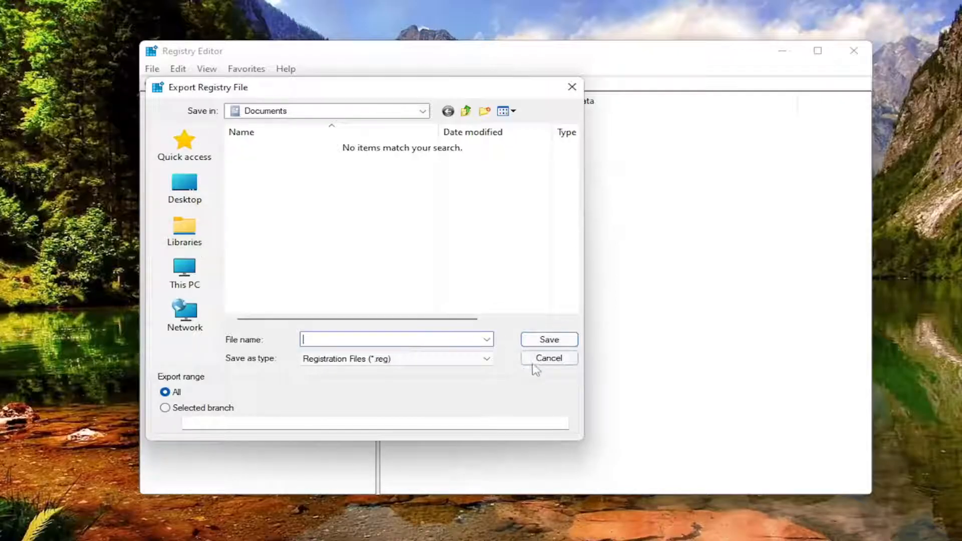
left_click(548, 358)
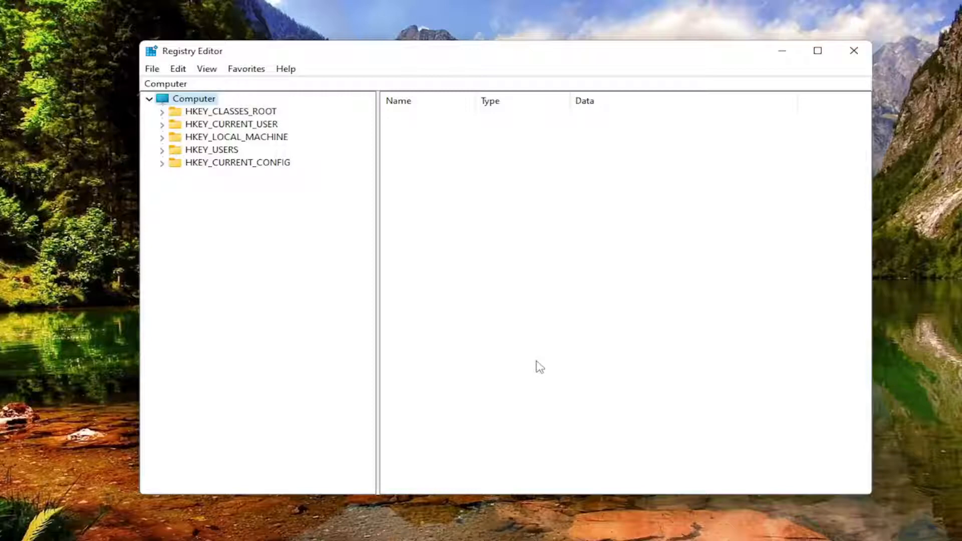
Step: Cancel the File > Import dialog without loading any registry file
left_click(152, 69)
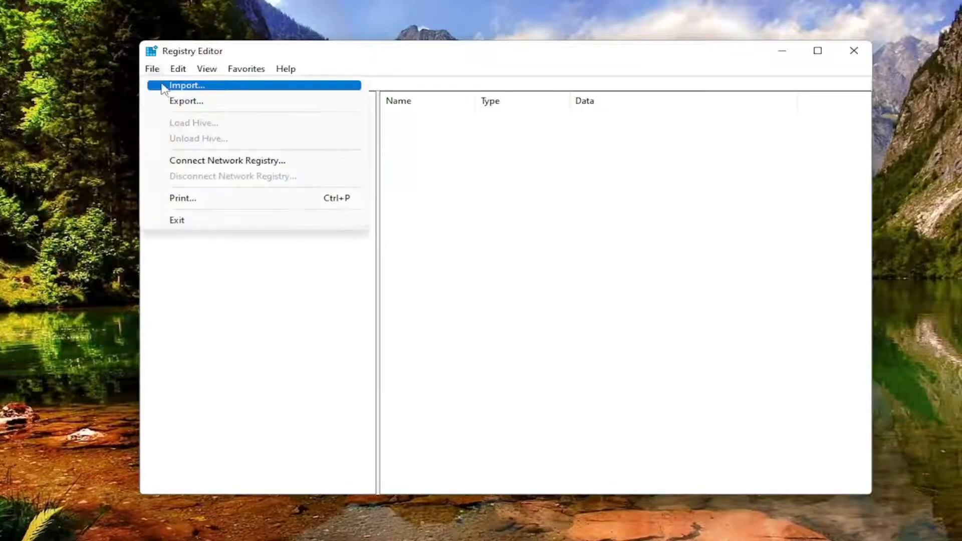
left_click(187, 85)
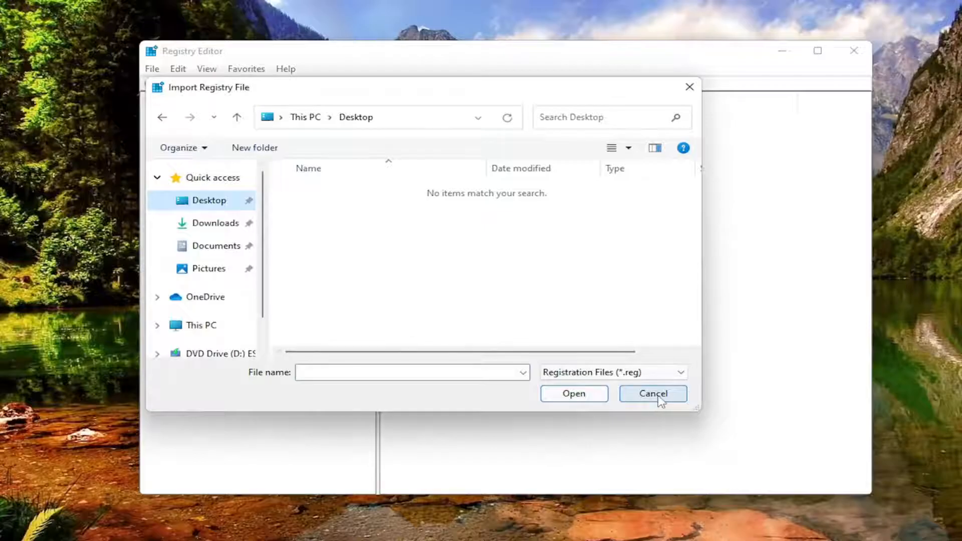
left_click(653, 393)
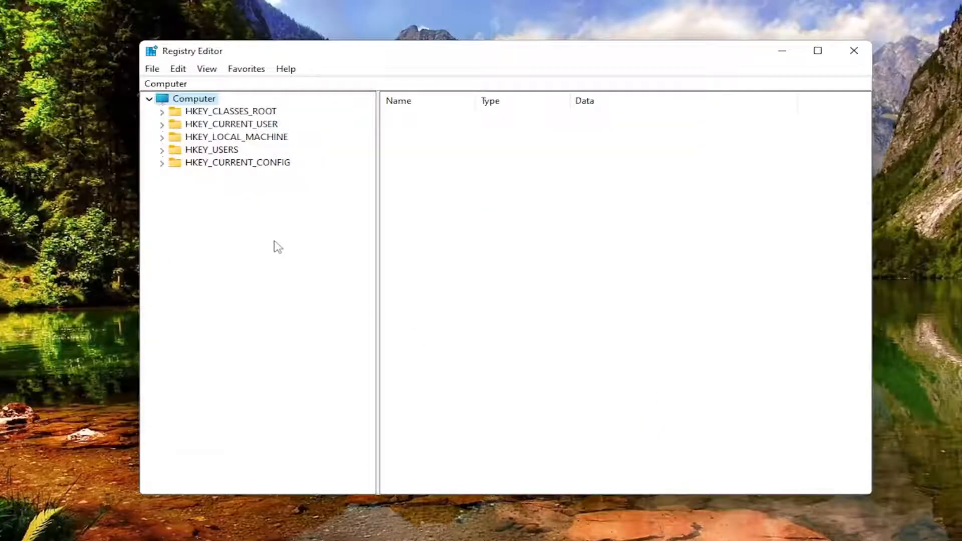
mouse_move(239, 148)
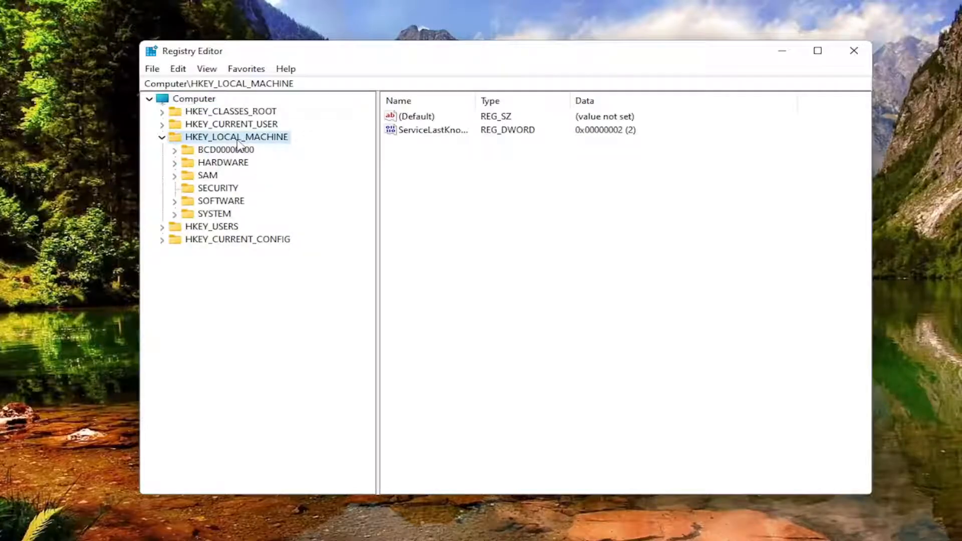
mouse_move(205, 214)
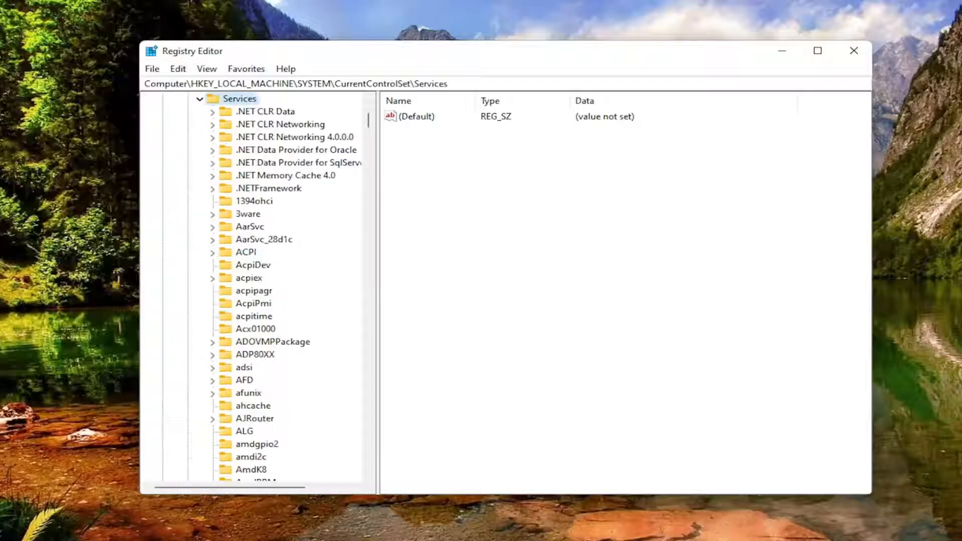
mouse_move(276, 332)
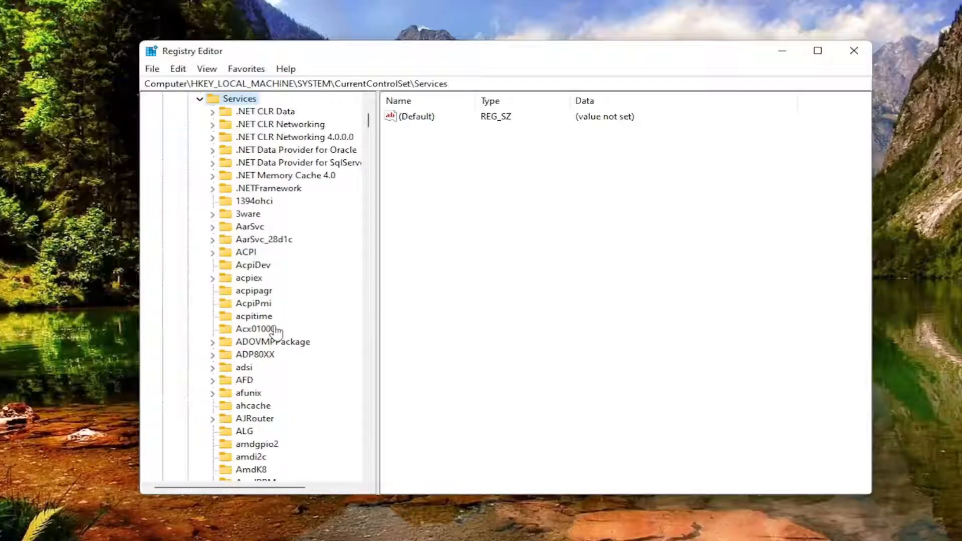
Step: Select the DoSvc key under HKLM\SYSTEM\CurrentControlSet\Services, showing its values
scroll("down", 3)
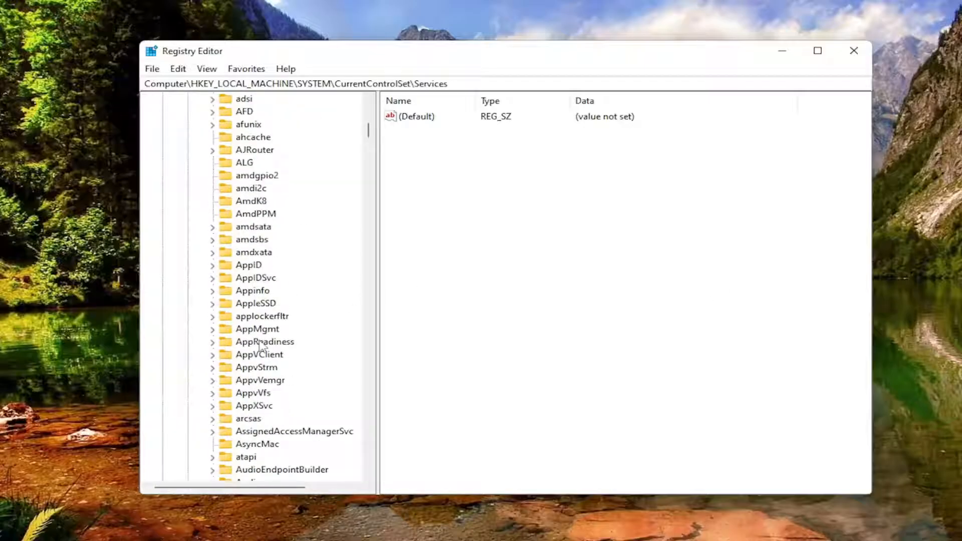
scroll("down", 3)
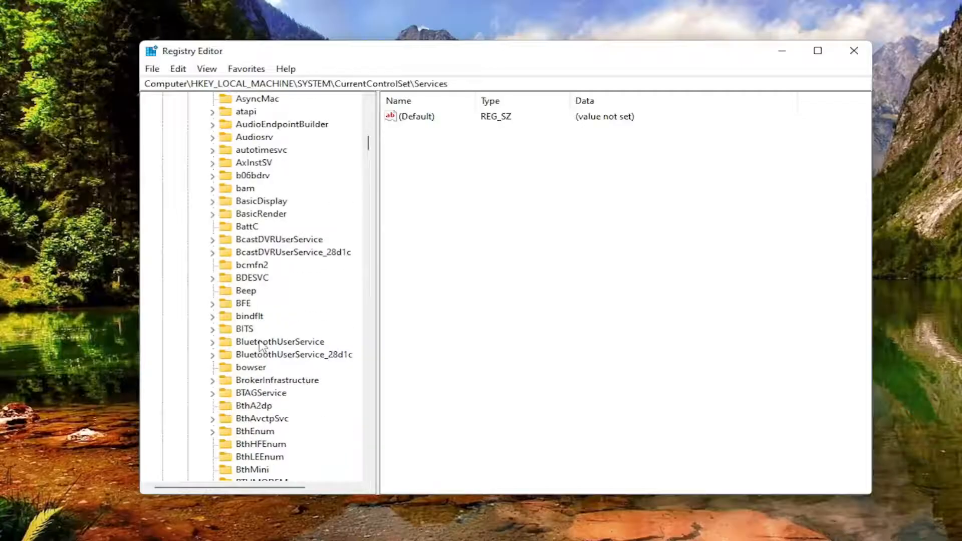
scroll("down", 3)
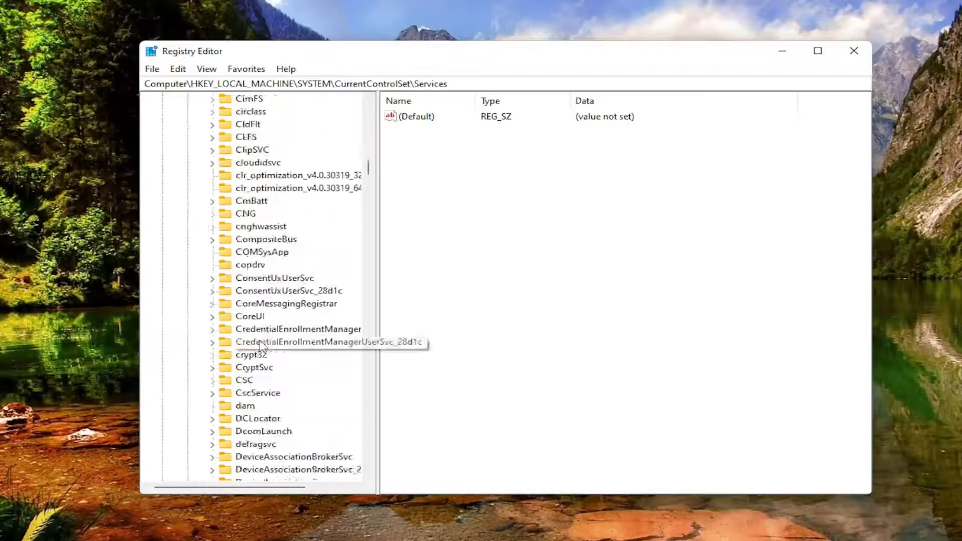
scroll("down", 3)
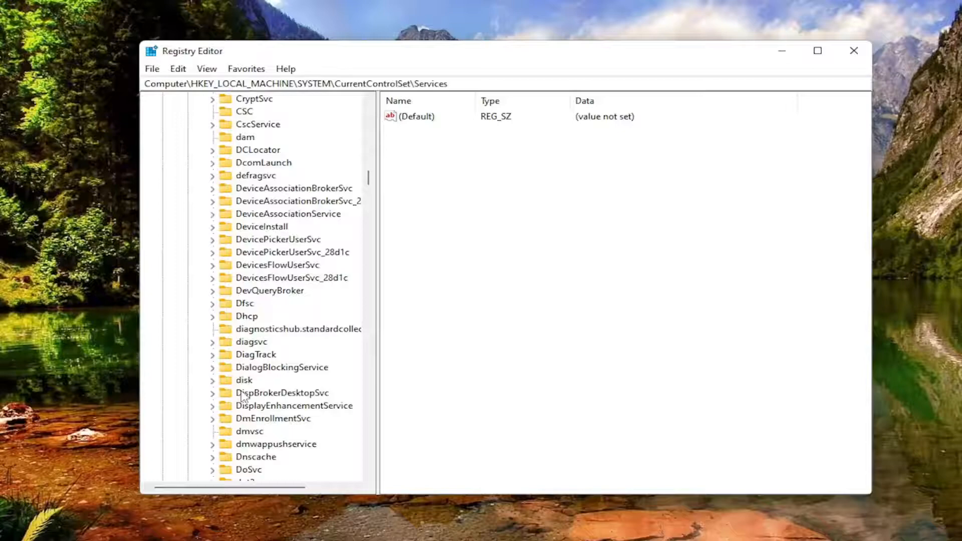
left_click(248, 431)
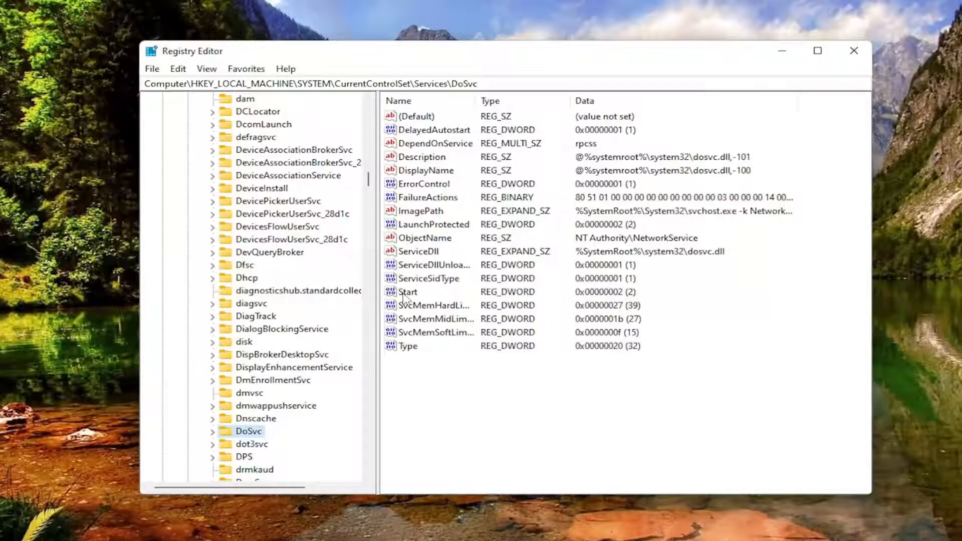
Step: Set the DoSvc Start value data to 4 and collapse the registry tree
double_click(407, 292)
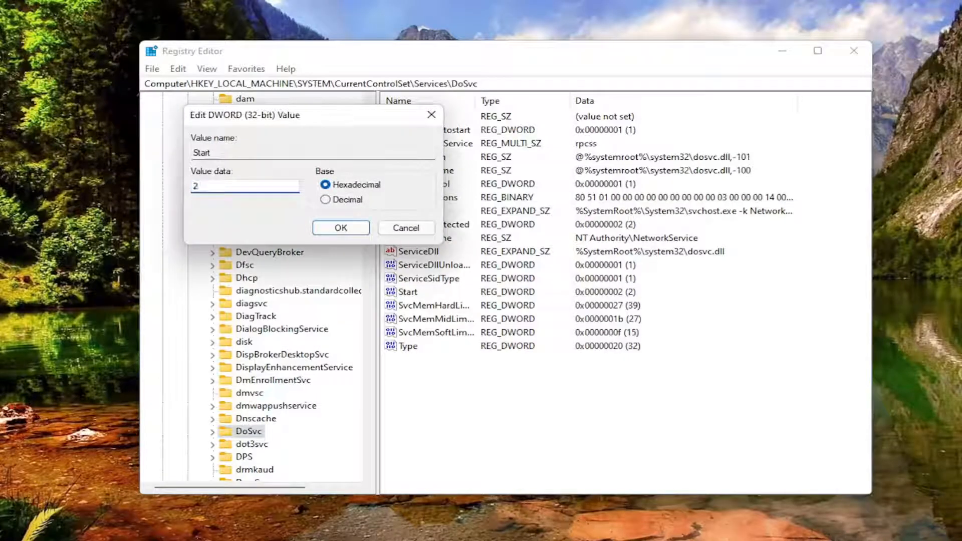
type("4")
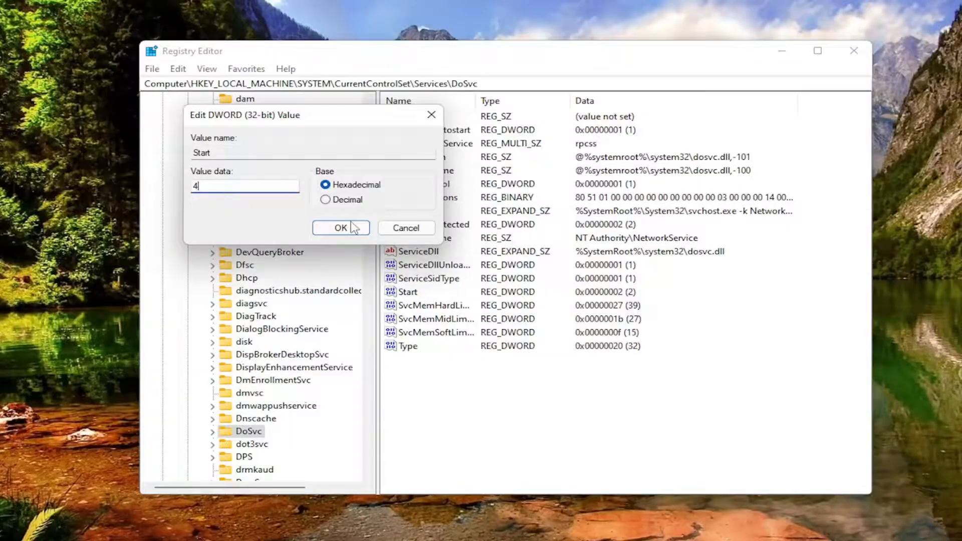
left_click(340, 228)
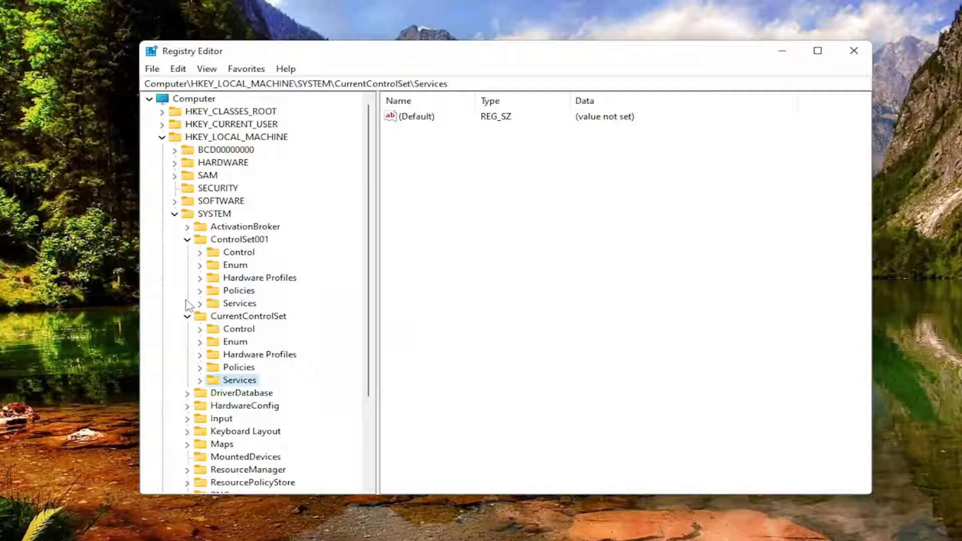
left_click(162, 136)
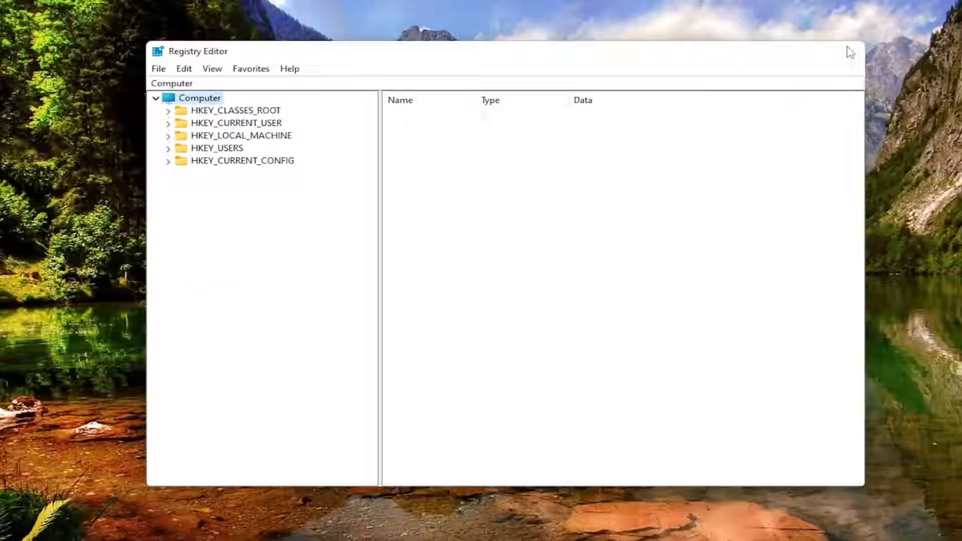
Step: Close Registry Editor, leaving the desktop
left_click(848, 47)
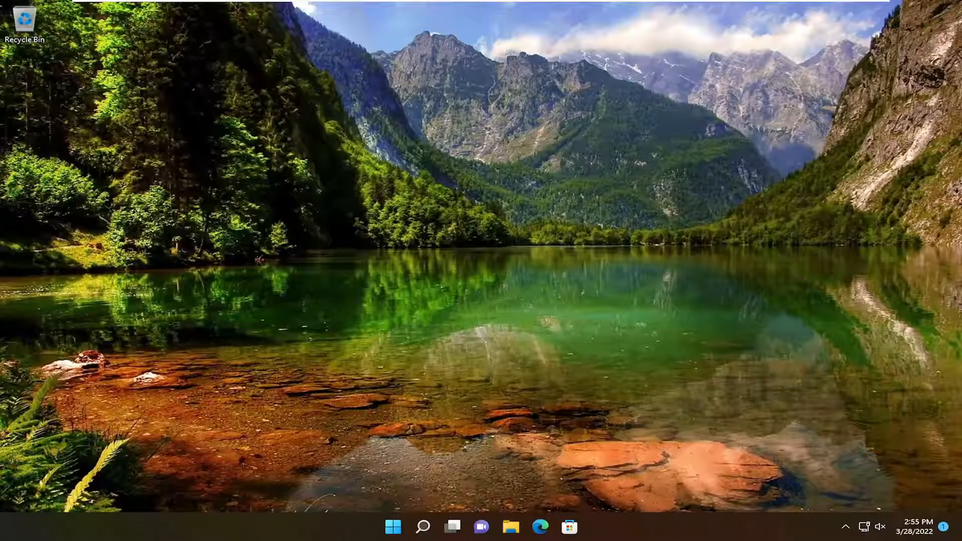
Step: Launch the Services app via Windows Search and scroll toward Delivery Optimization
left_click(426, 525)
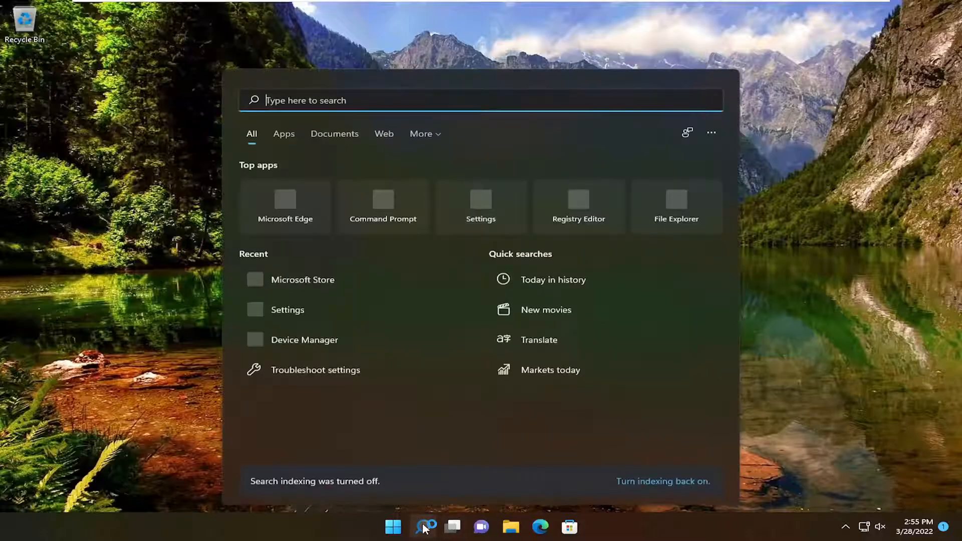
type("services")
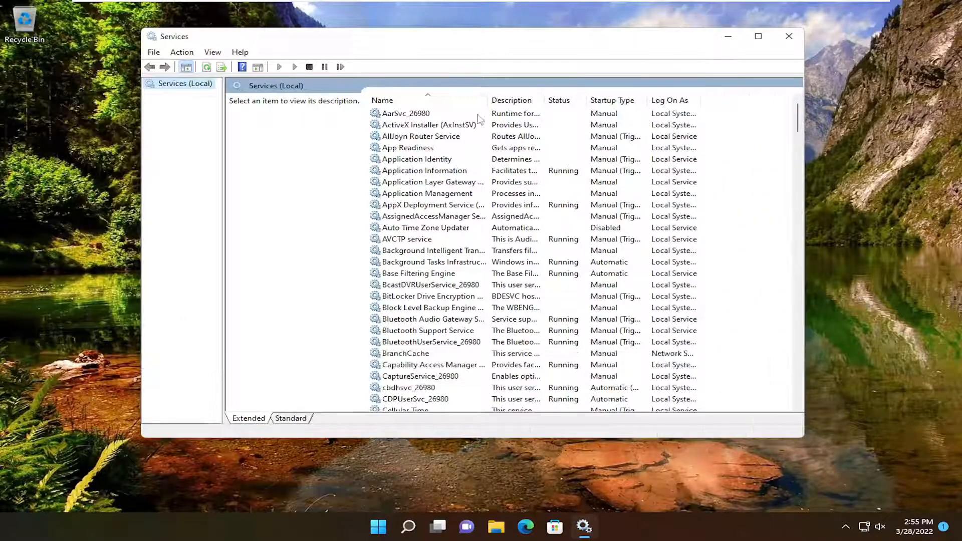
scroll("down", 3)
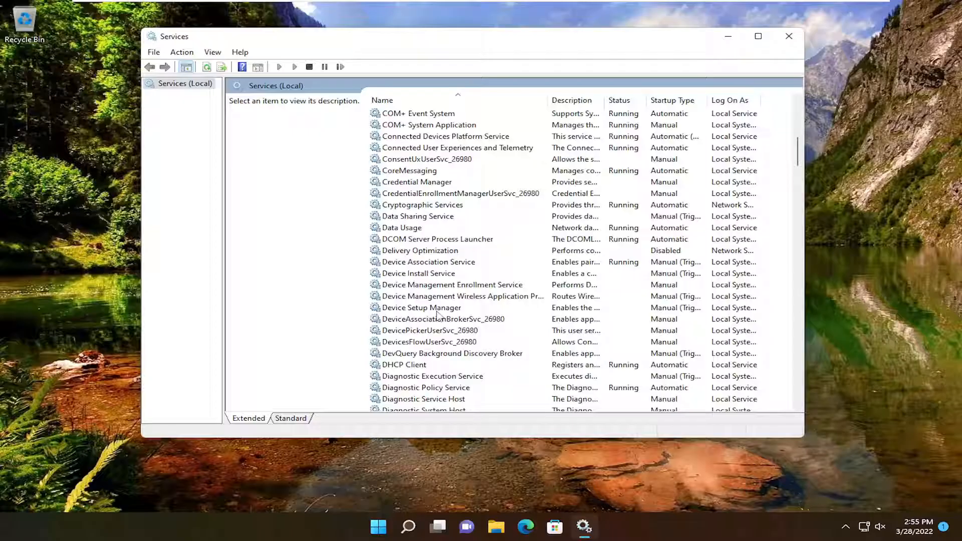
mouse_move(426, 255)
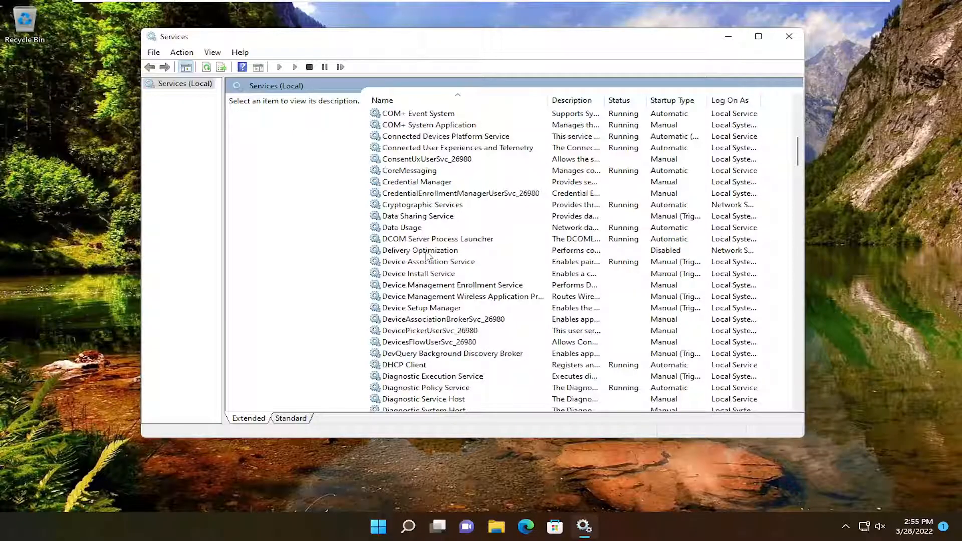
Step: Check Delivery Optimization properties as Disabled/Stopped, dismiss the Access denied notice, and close Services
double_click(420, 250)
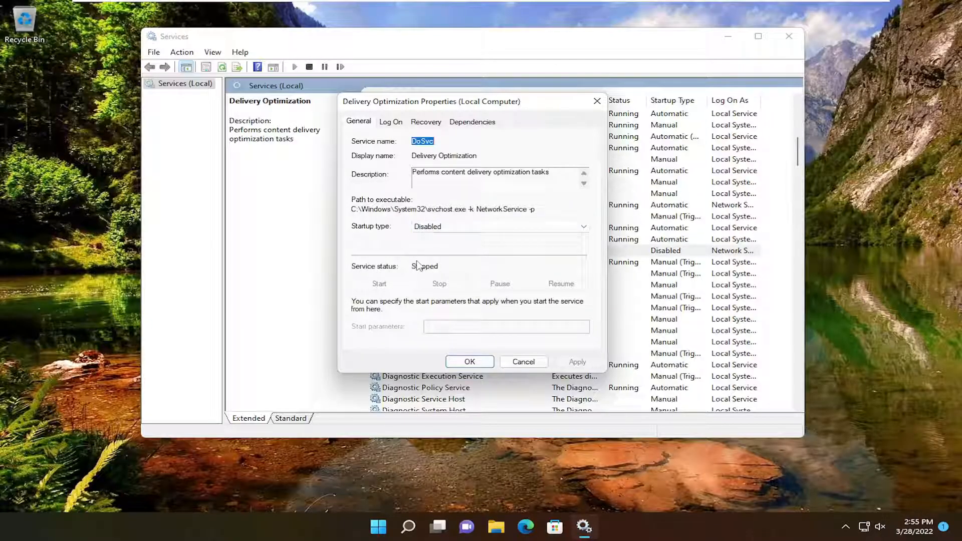
left_click(582, 227)
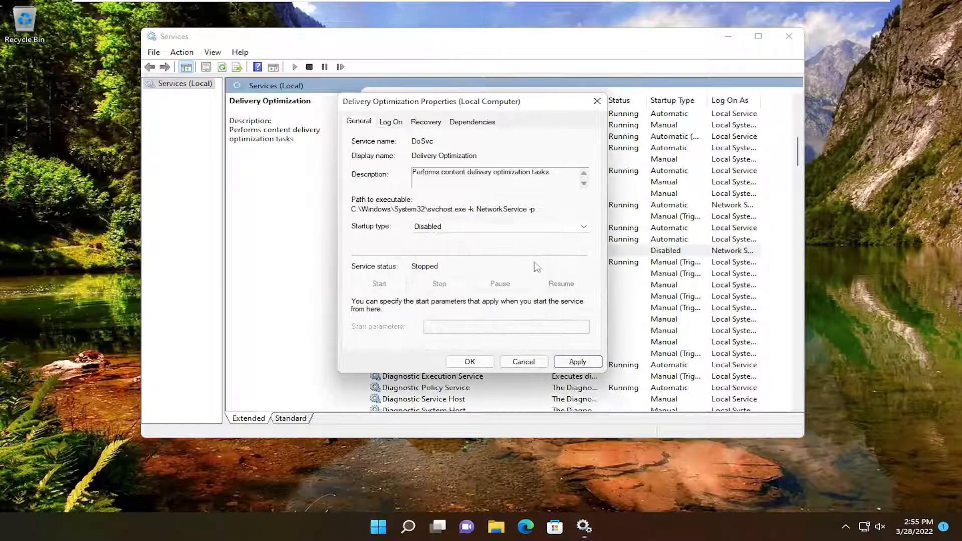
left_click(578, 361)
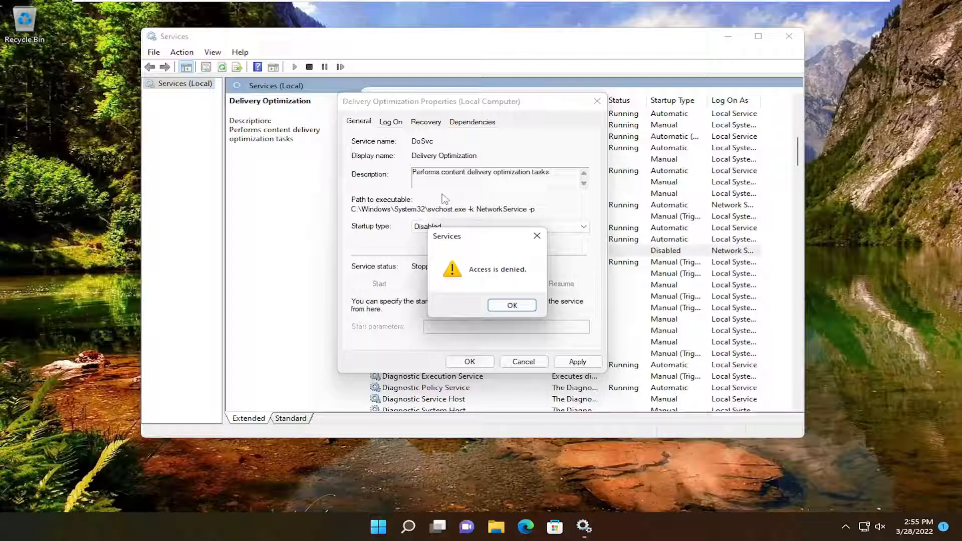
left_click(511, 305)
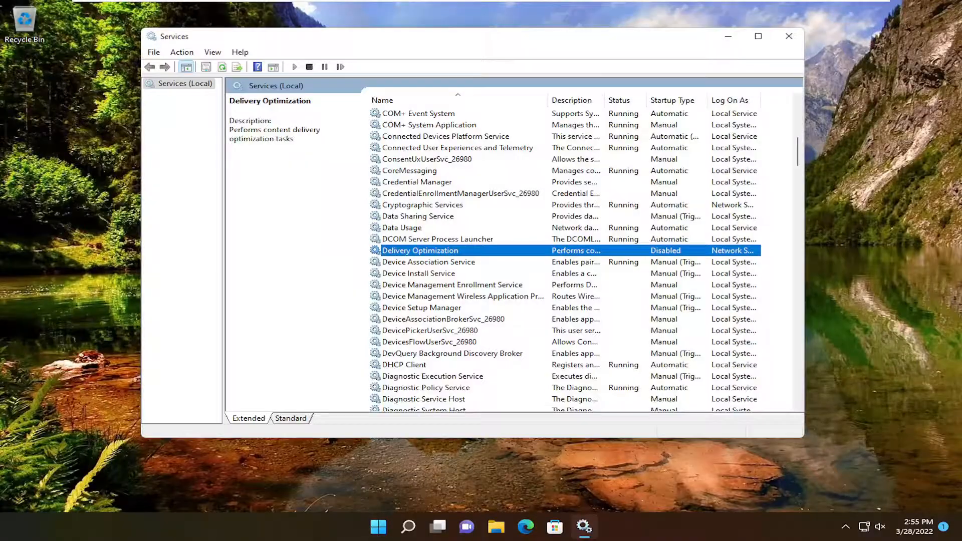
left_click(788, 35)
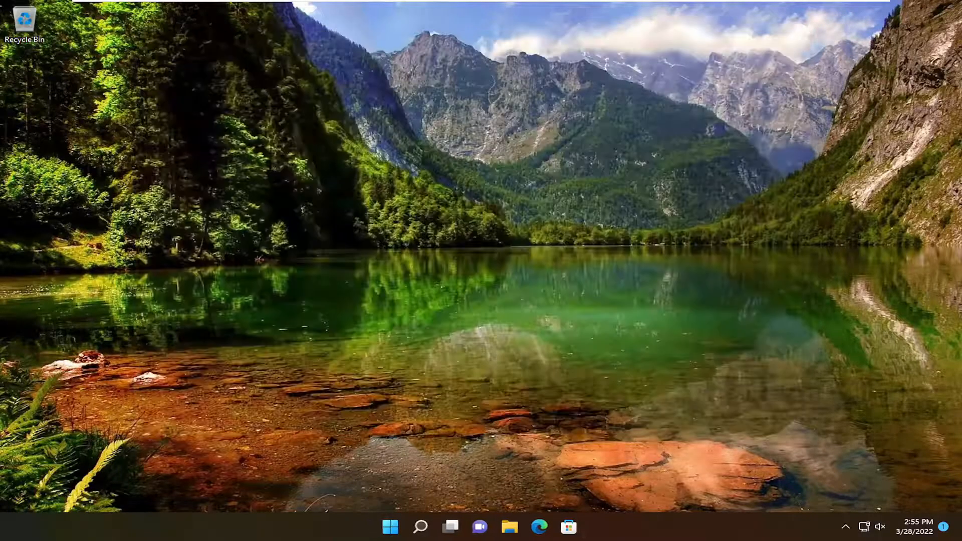